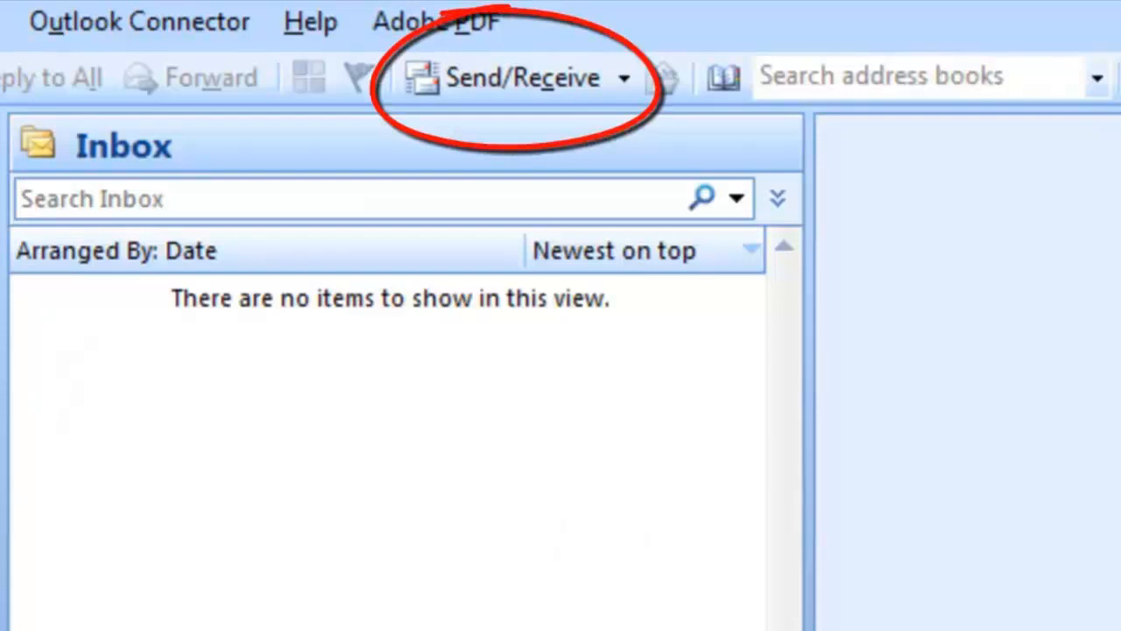
{"action": "mouse_move", "coordinate": [522, 77]}
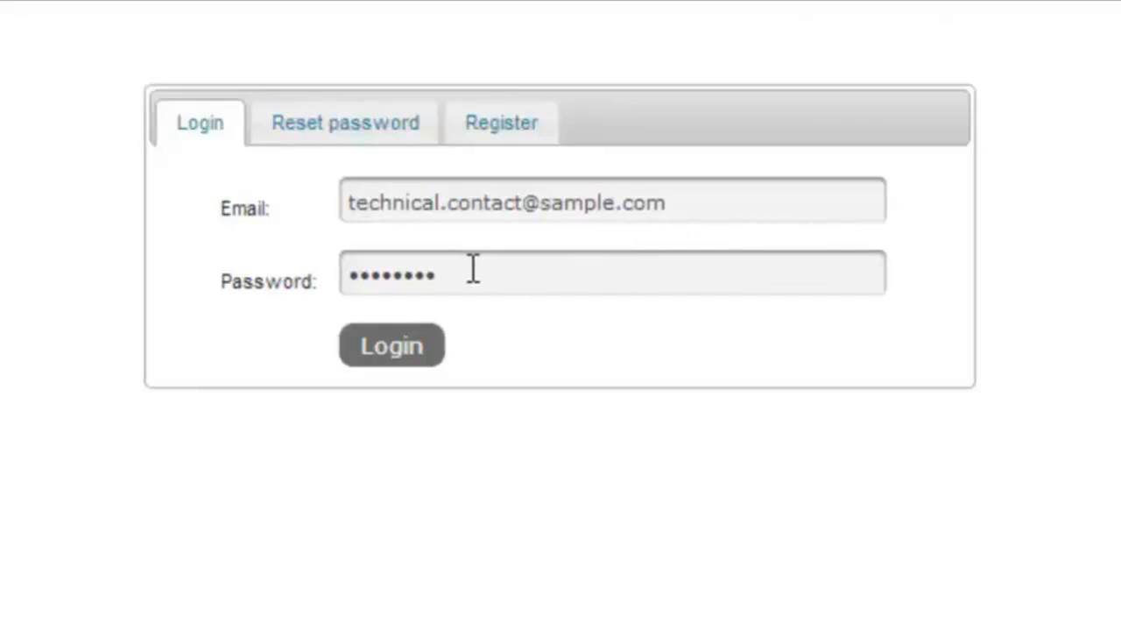
Step: Log in and run an Email Tracker search for today's mail from the customer sender, returning one Deferred message
{"action": "left_click", "coordinate": [392, 345]}
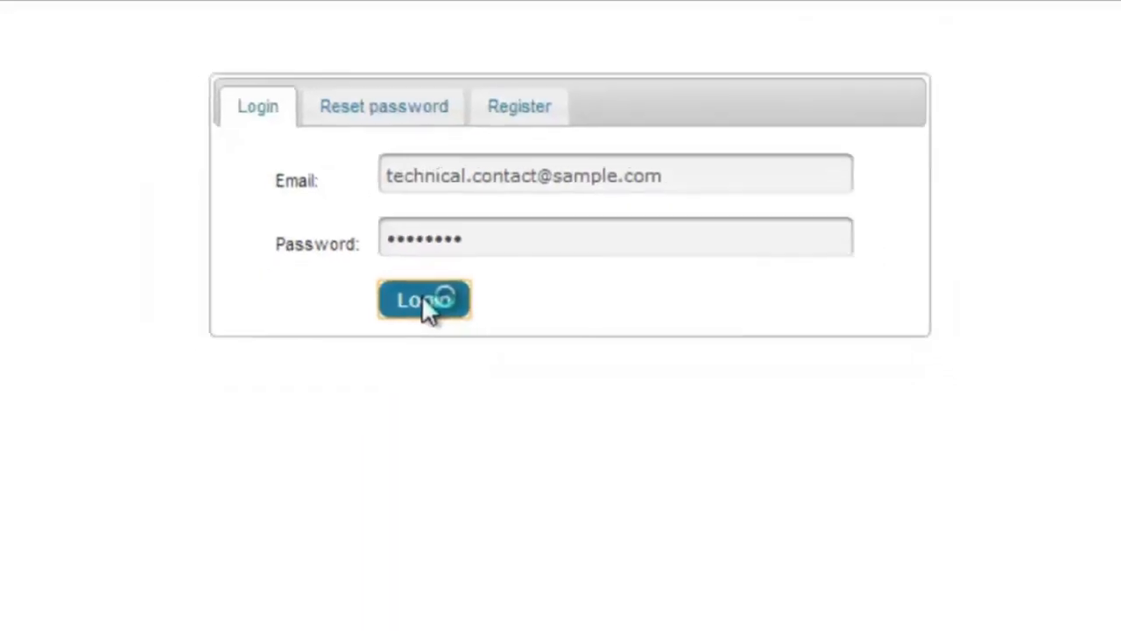
{"action": "left_click", "coordinate": [424, 299]}
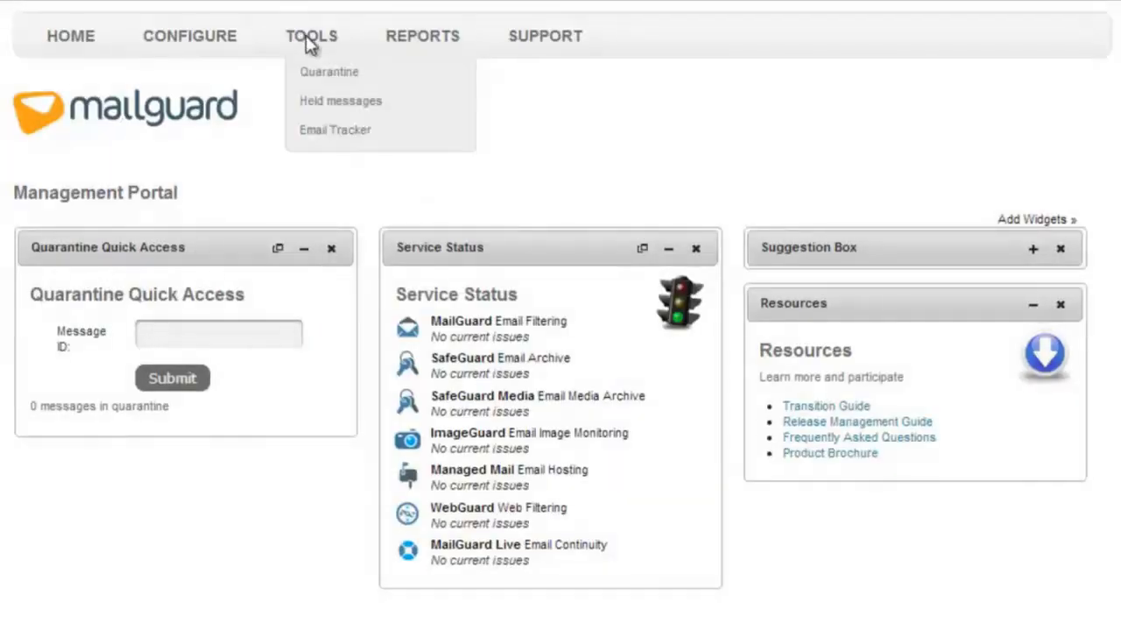
{"action": "left_click", "coordinate": [335, 130]}
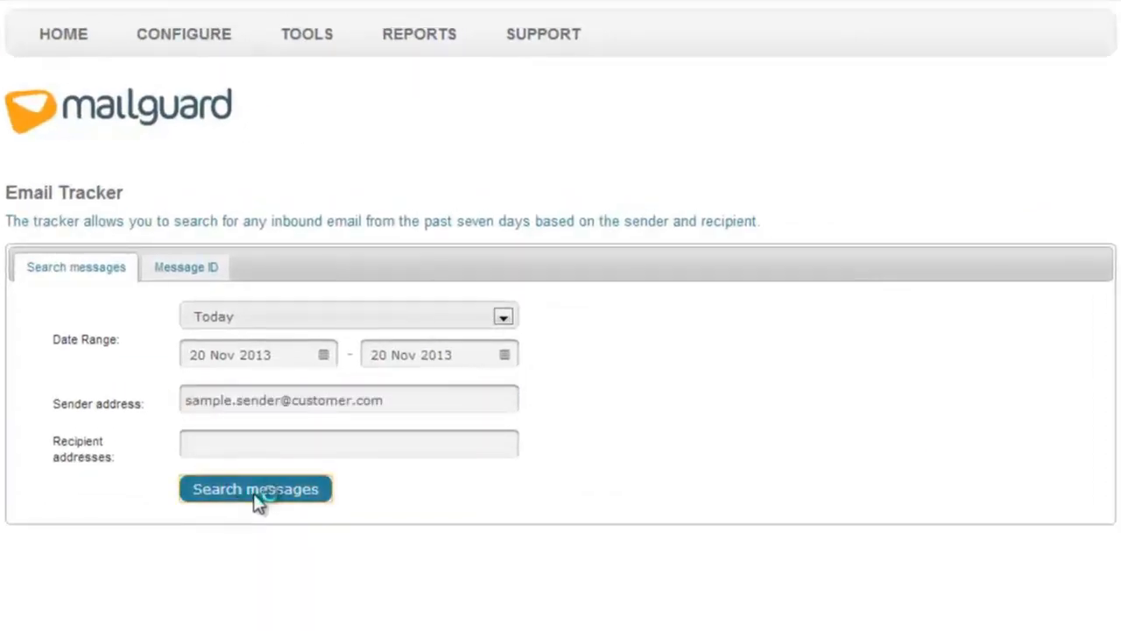
{"action": "left_click", "coordinate": [256, 488]}
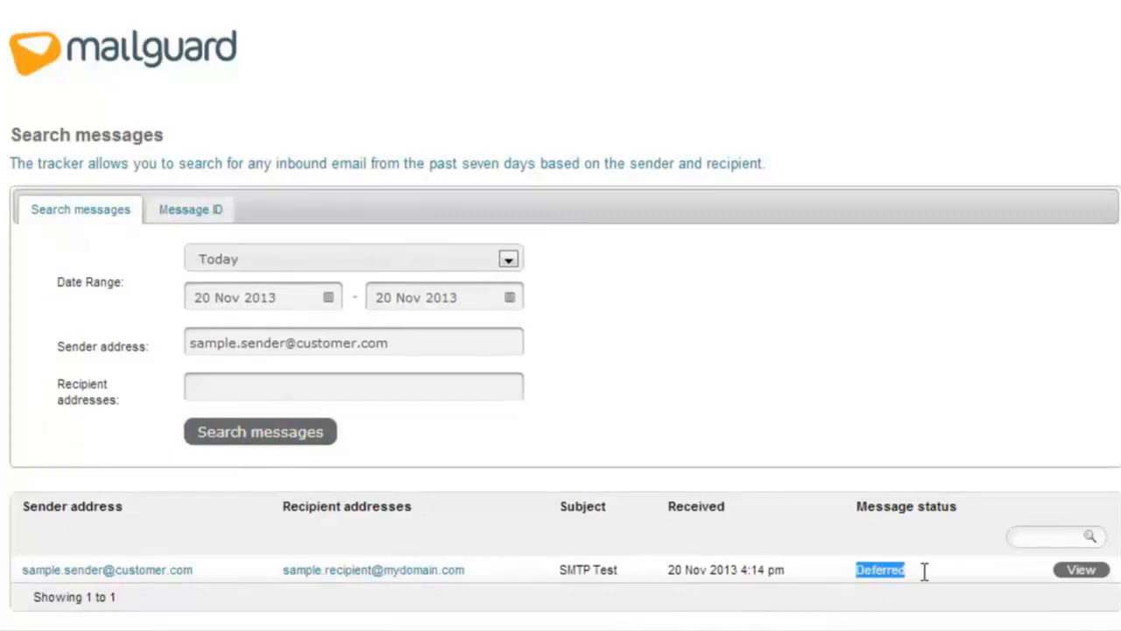
{"action": "mouse_move", "coordinate": [926, 578]}
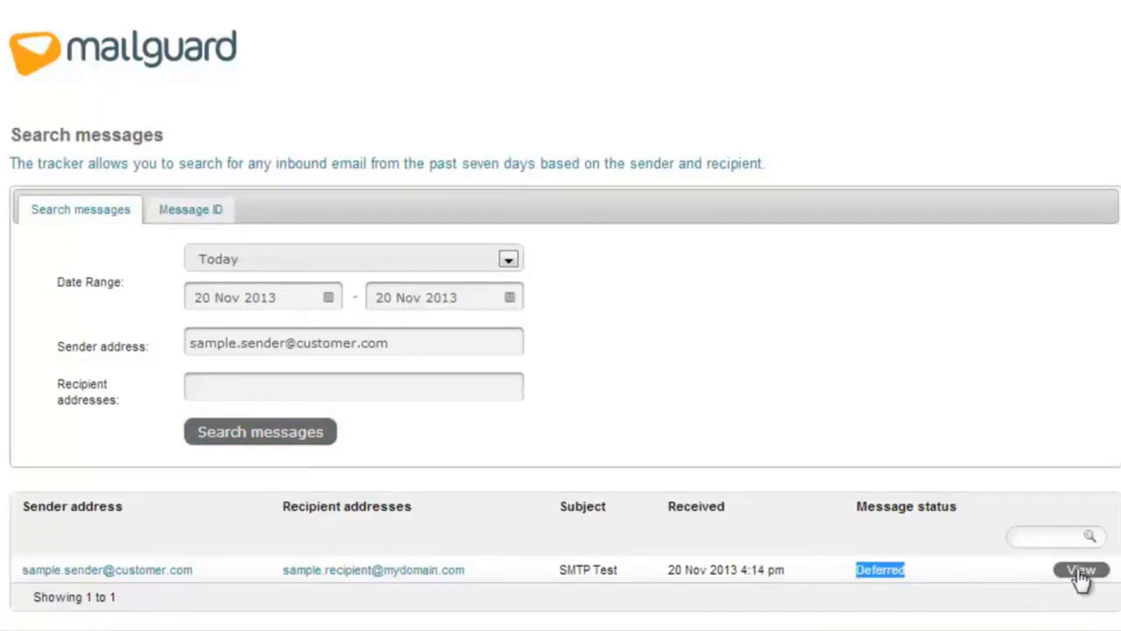
Step: View the deferred message's delivery log showing the 452 insufficient system resources response
{"action": "left_click", "coordinate": [1083, 569]}
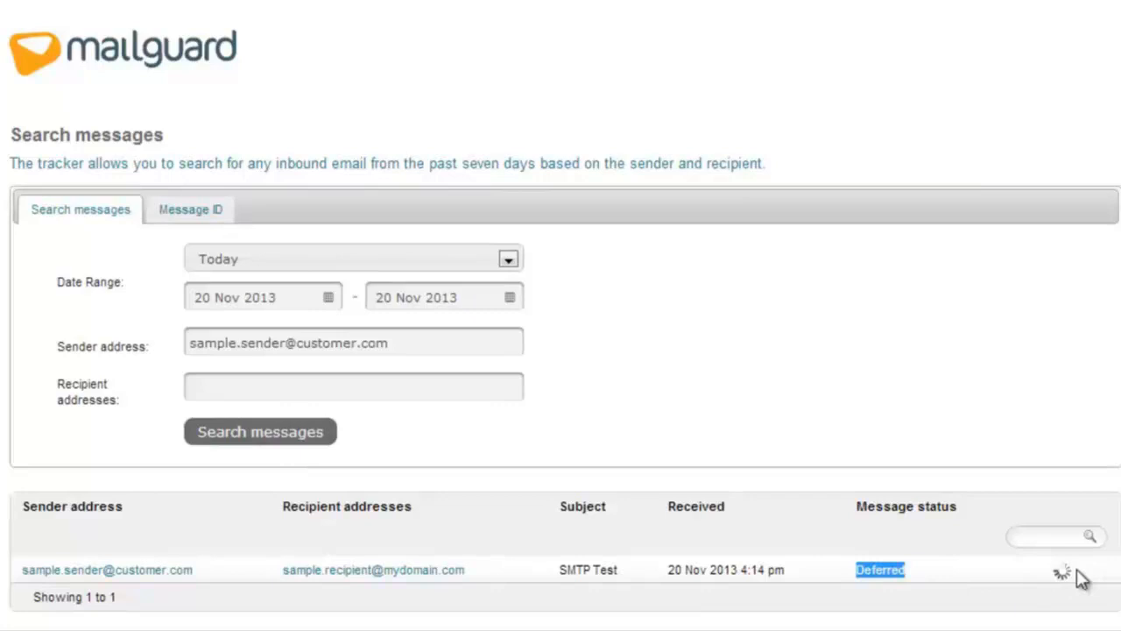
{"action": "left_click", "coordinate": [1061, 575]}
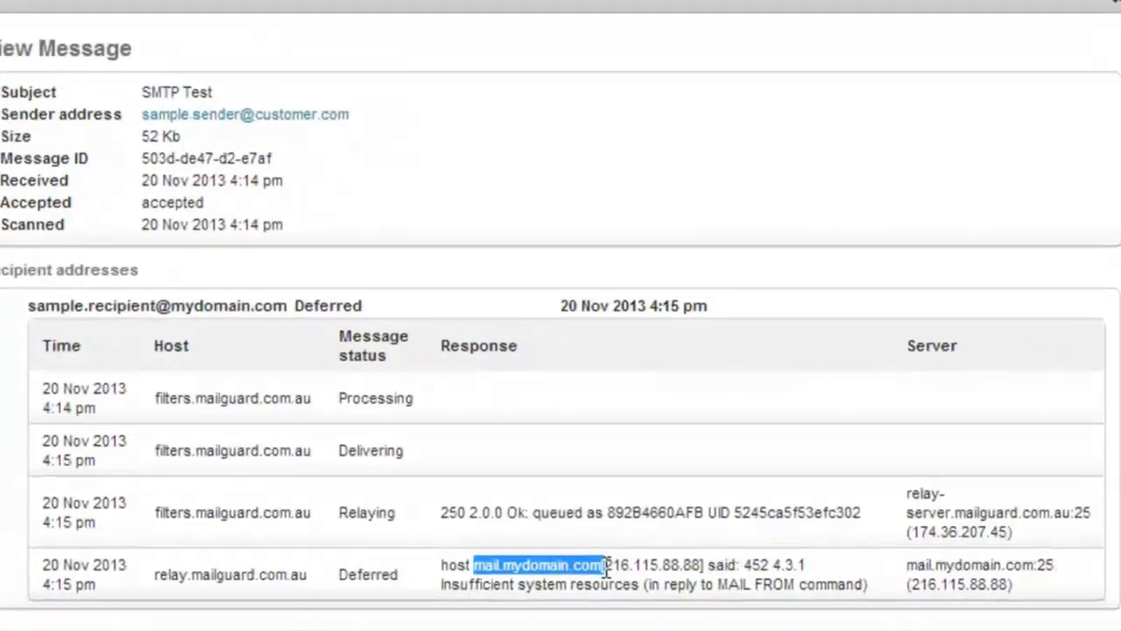
{"action": "scroll", "scroll_direction": "down", "scroll_amount": 3}
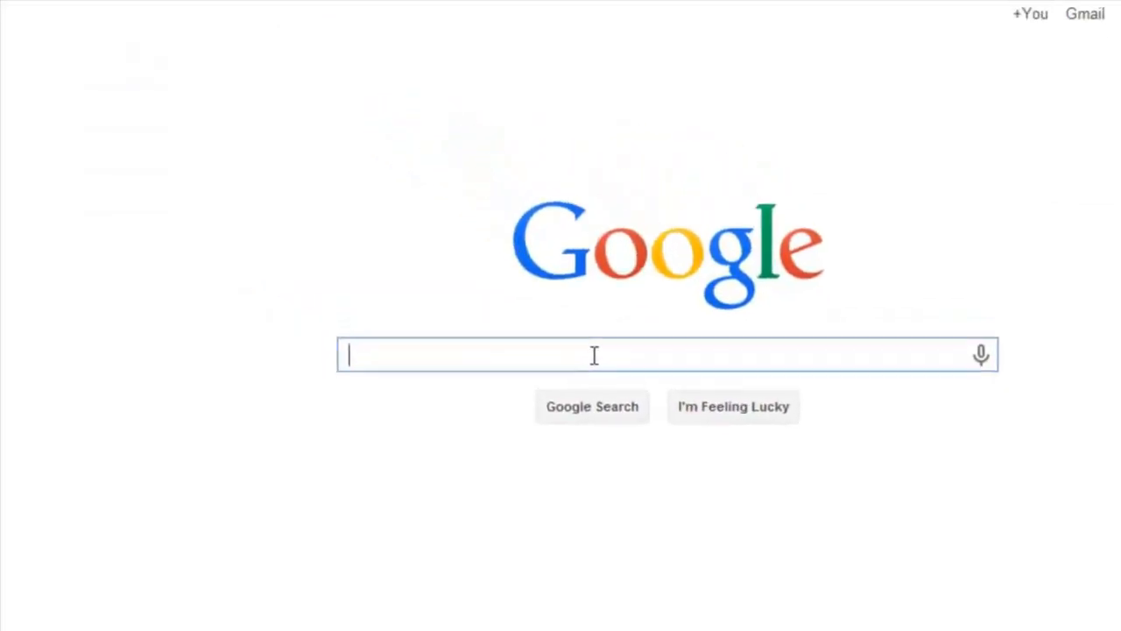
Step: Search Google for 'Insufficient system resources' and review the forum results
{"action": "type", "text": "Insufficient system resources"}
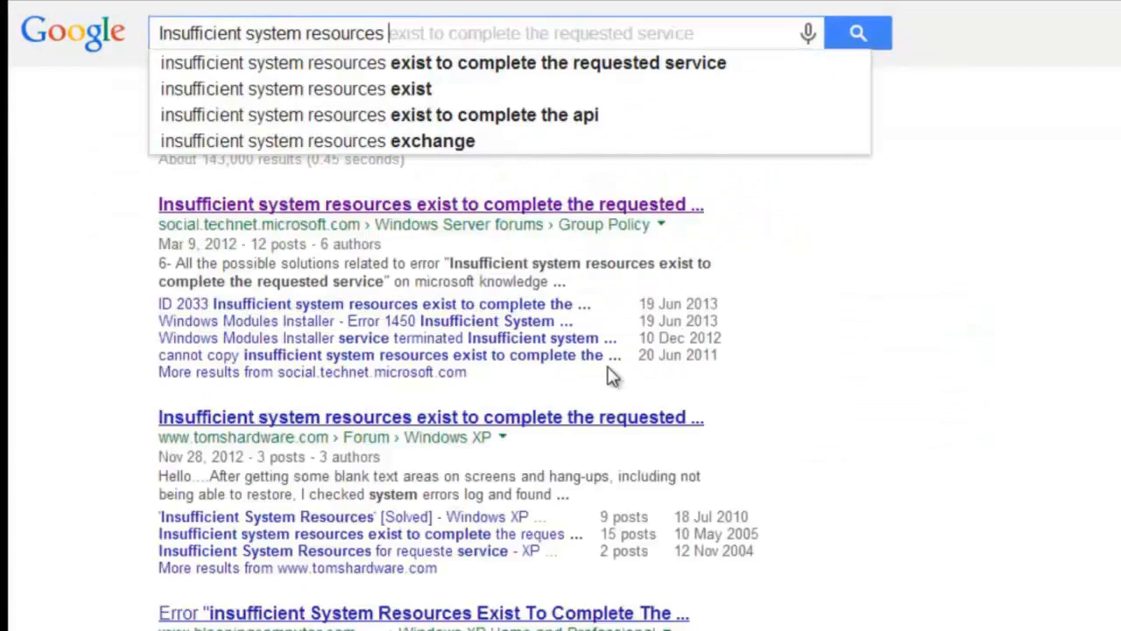
{"action": "left_click", "coordinate": [858, 32]}
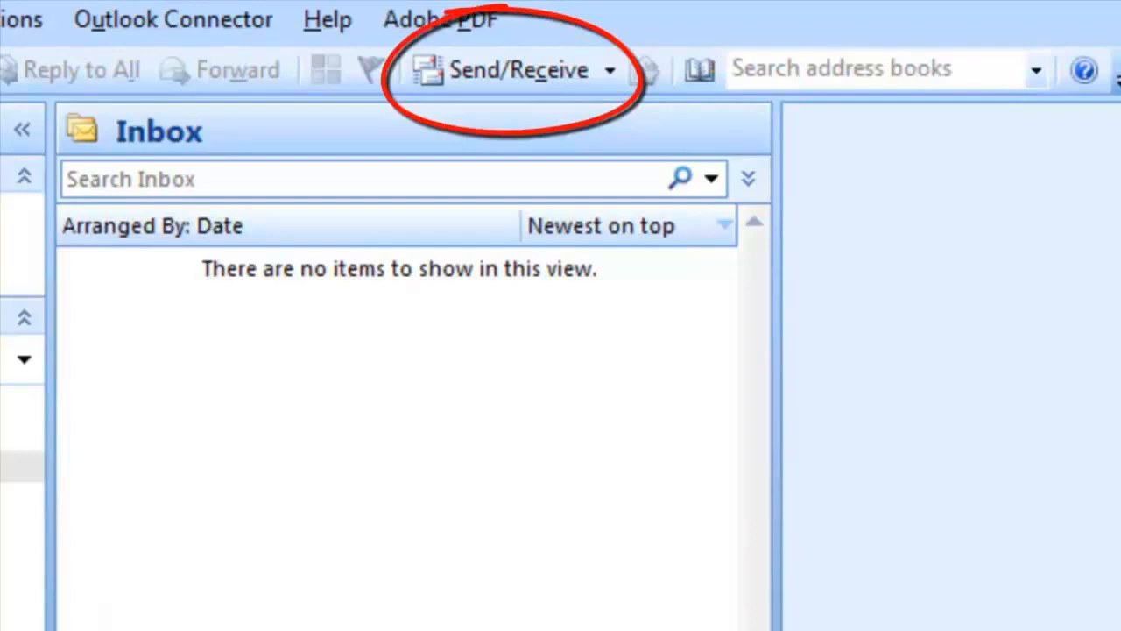
{"action": "mouse_move", "coordinate": [512, 70]}
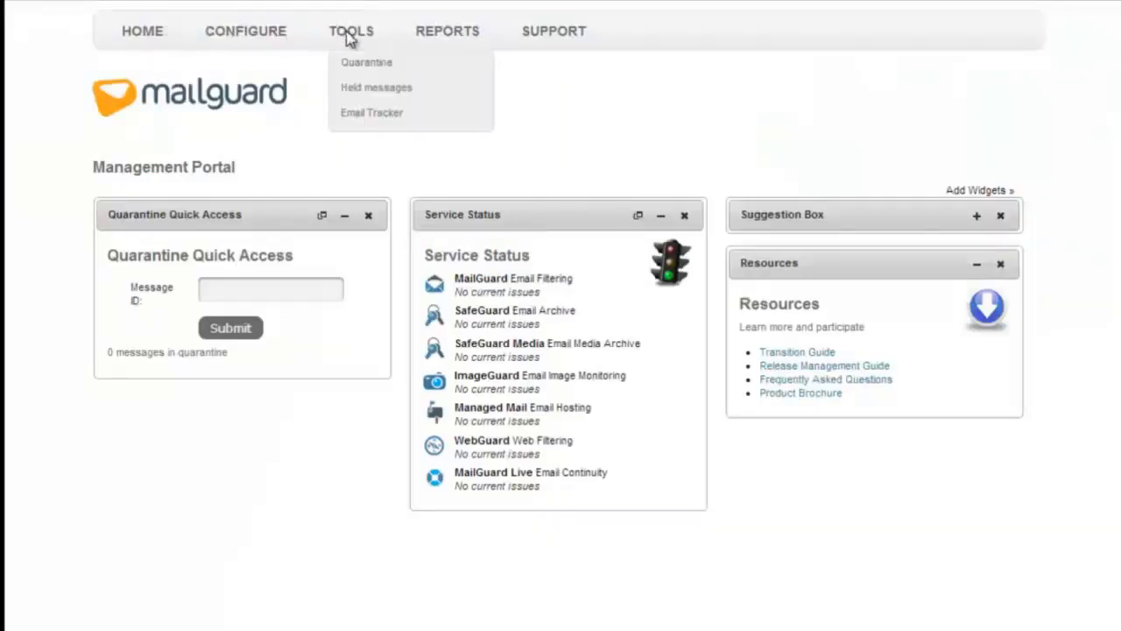
{"action": "mouse_move", "coordinate": [372, 112]}
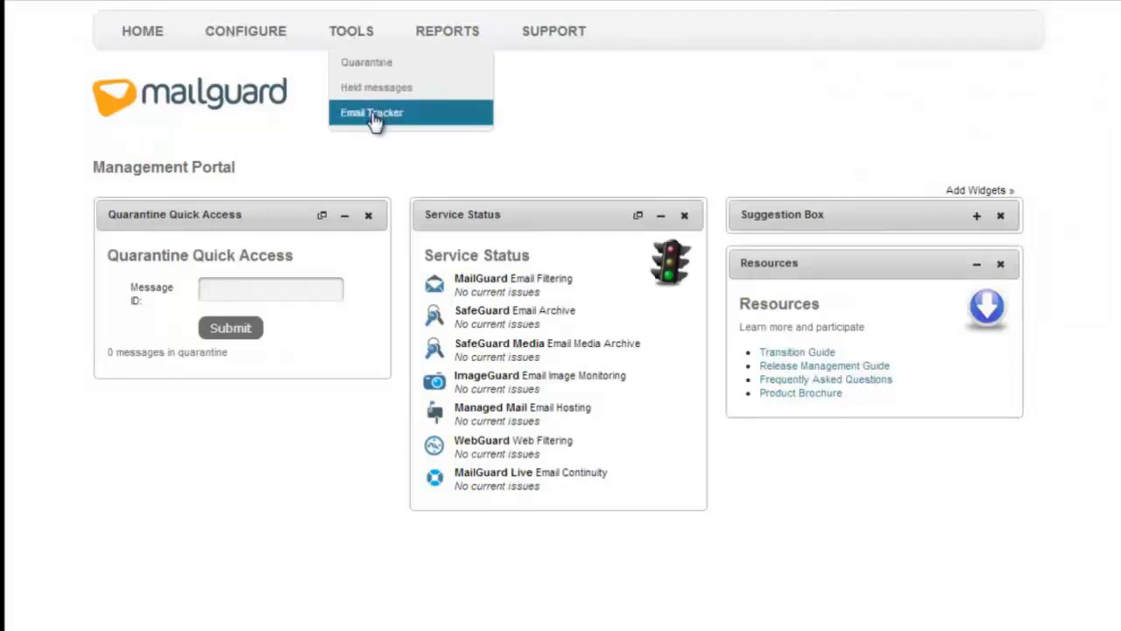
Step: Run an Email Tracker search for today's mail from the external sender, finding one Bounced Sample Email message
{"action": "left_click", "coordinate": [371, 112]}
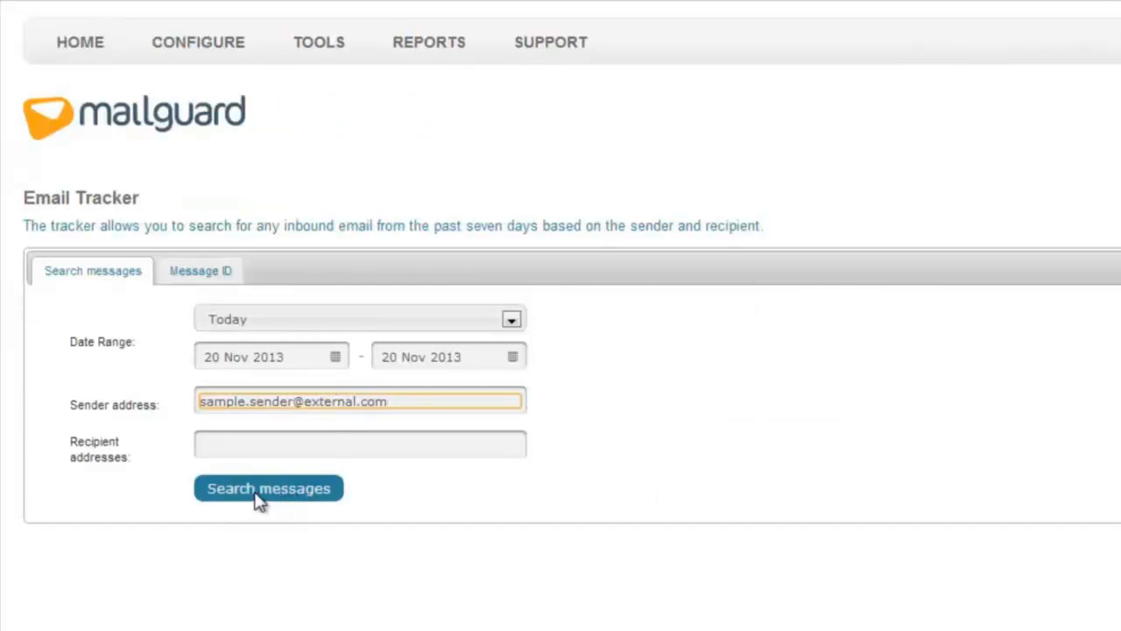
{"action": "left_click", "coordinate": [270, 487]}
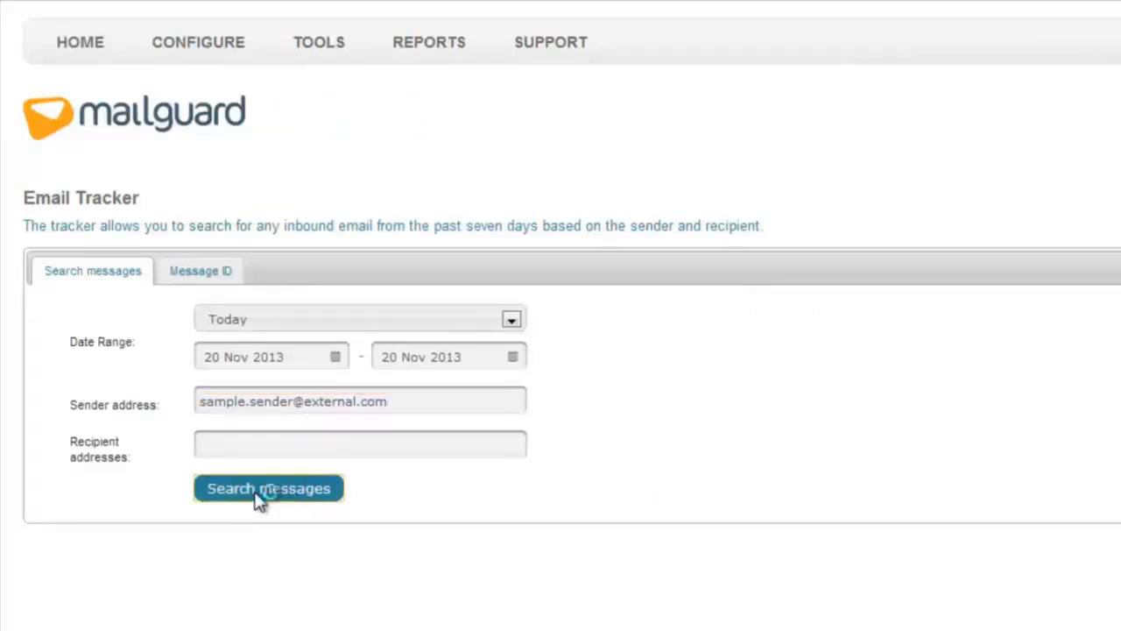
{"action": "left_click", "coordinate": [268, 487]}
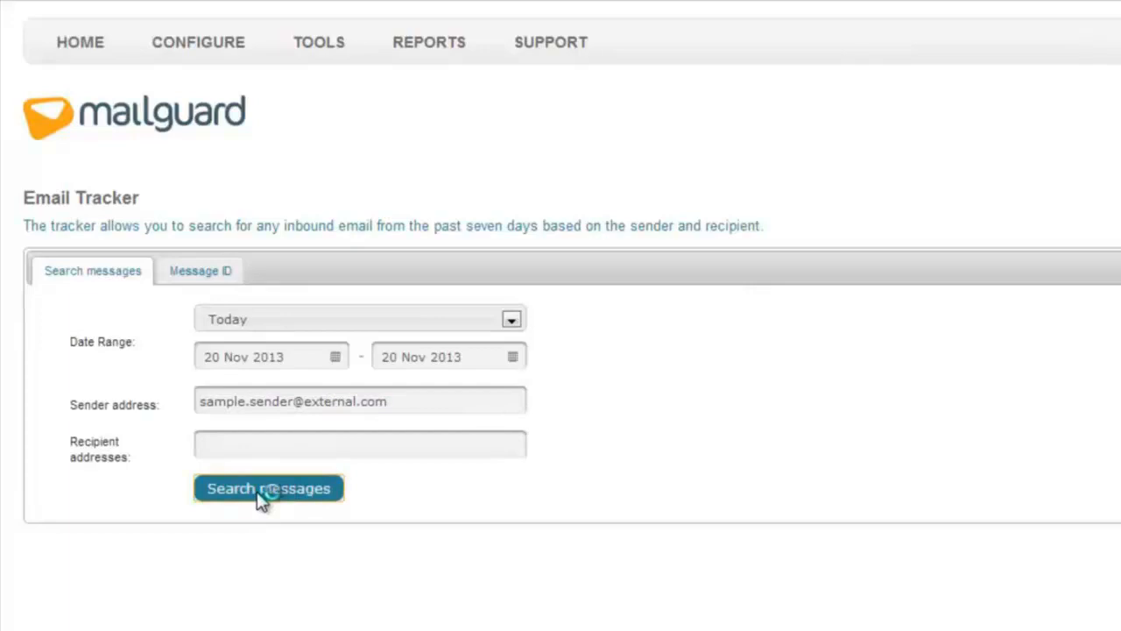
{"action": "left_click", "coordinate": [269, 487]}
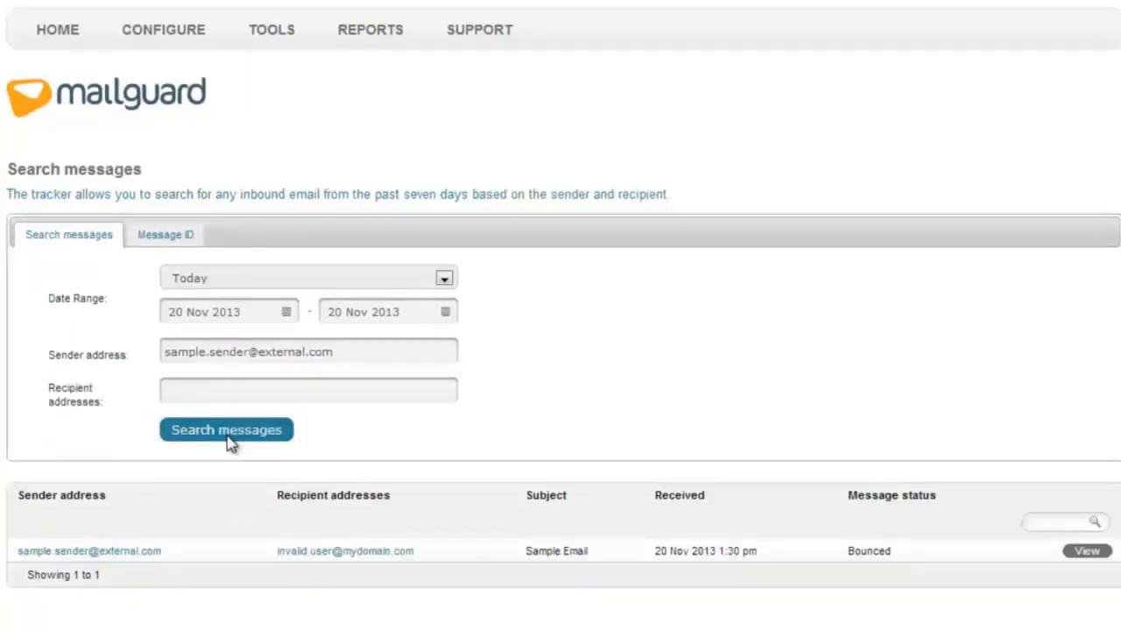
{"action": "left_click", "coordinate": [226, 429]}
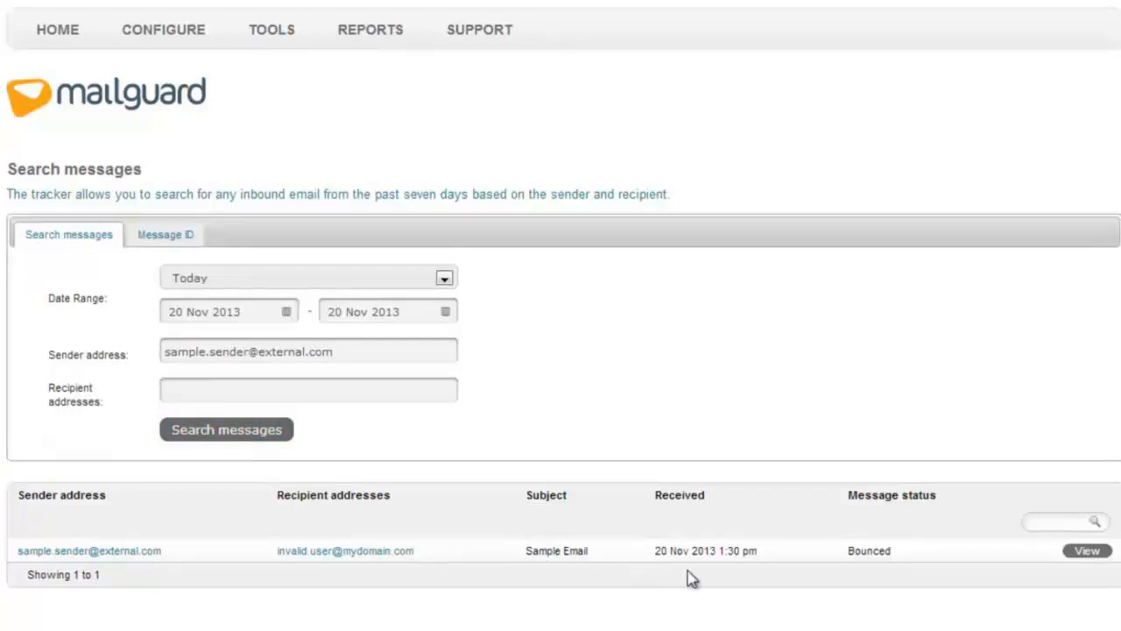
{"action": "double_click", "coordinate": [869, 550]}
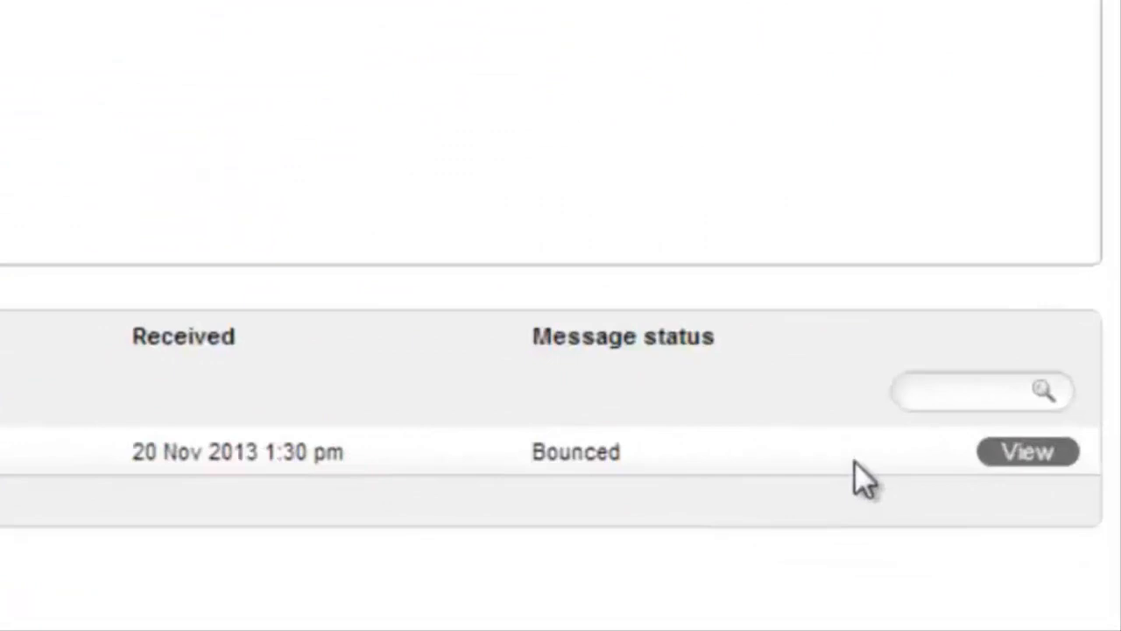
Step: View the bounced message and expand the recipient's delivery log showing the 550 user unknown response
{"action": "left_click", "coordinate": [1026, 452]}
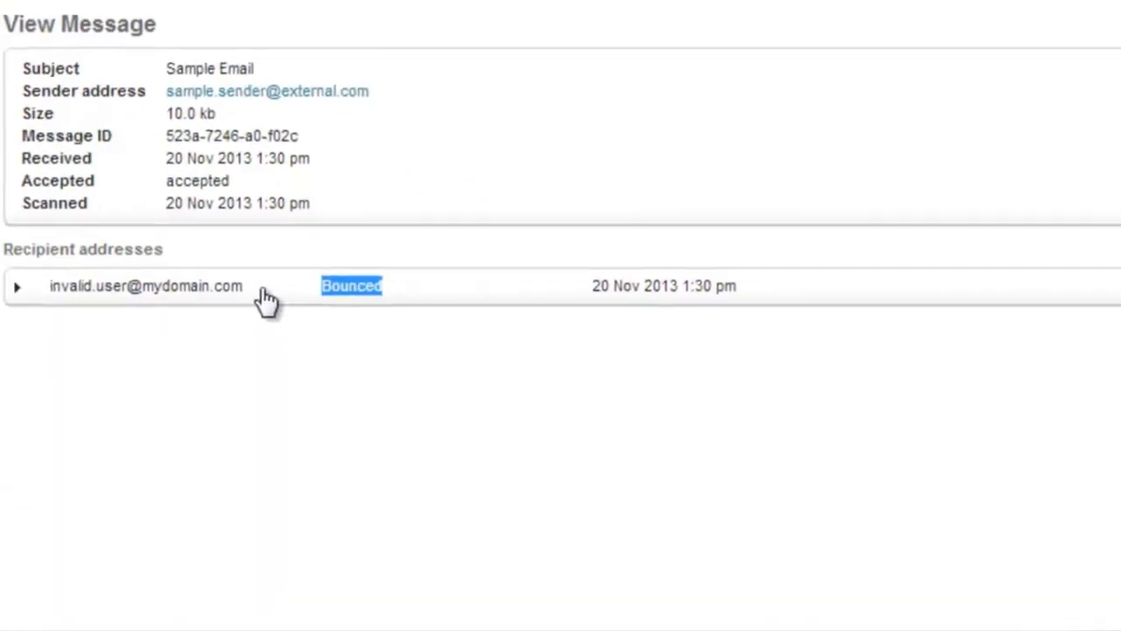
{"action": "left_click", "coordinate": [16, 286]}
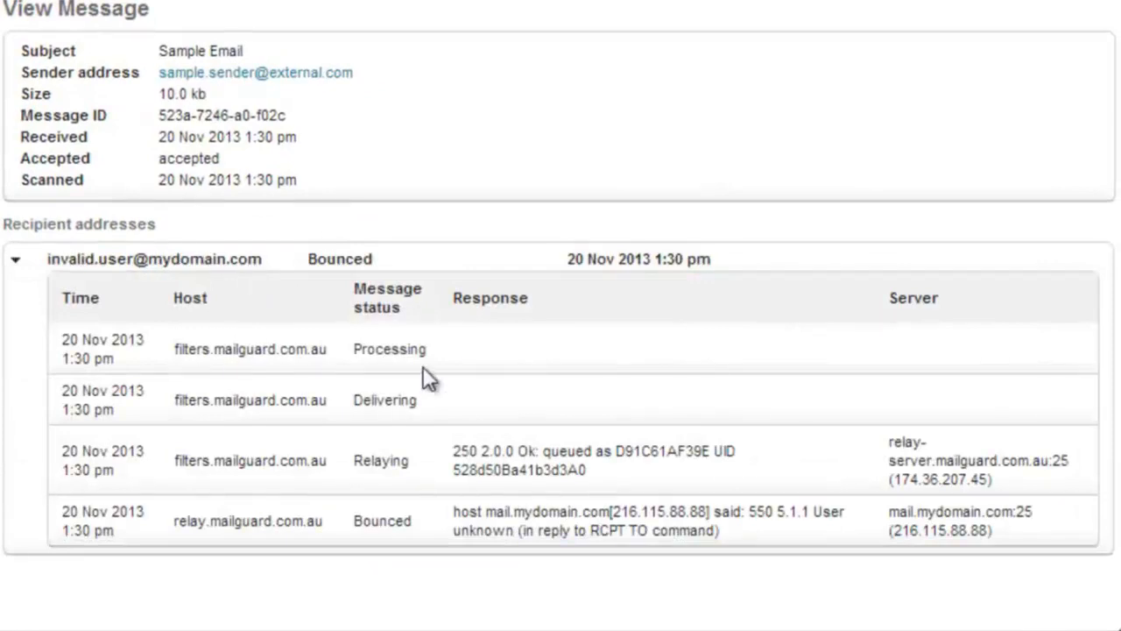
{"action": "mouse_move", "coordinate": [438, 525]}
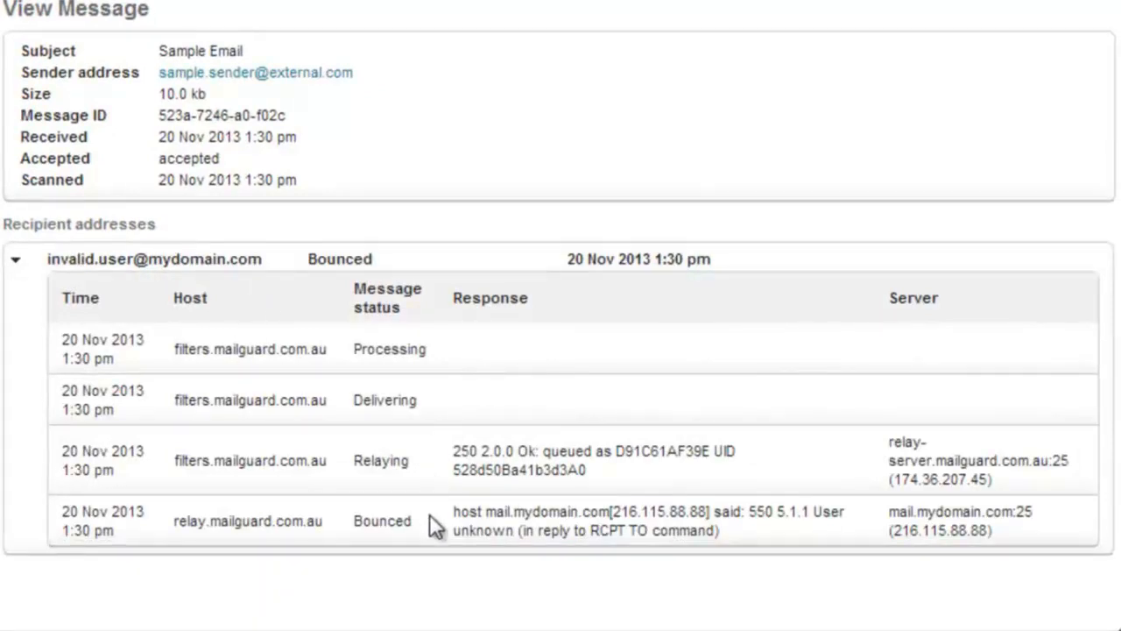
{"action": "mouse_move", "coordinate": [526, 559]}
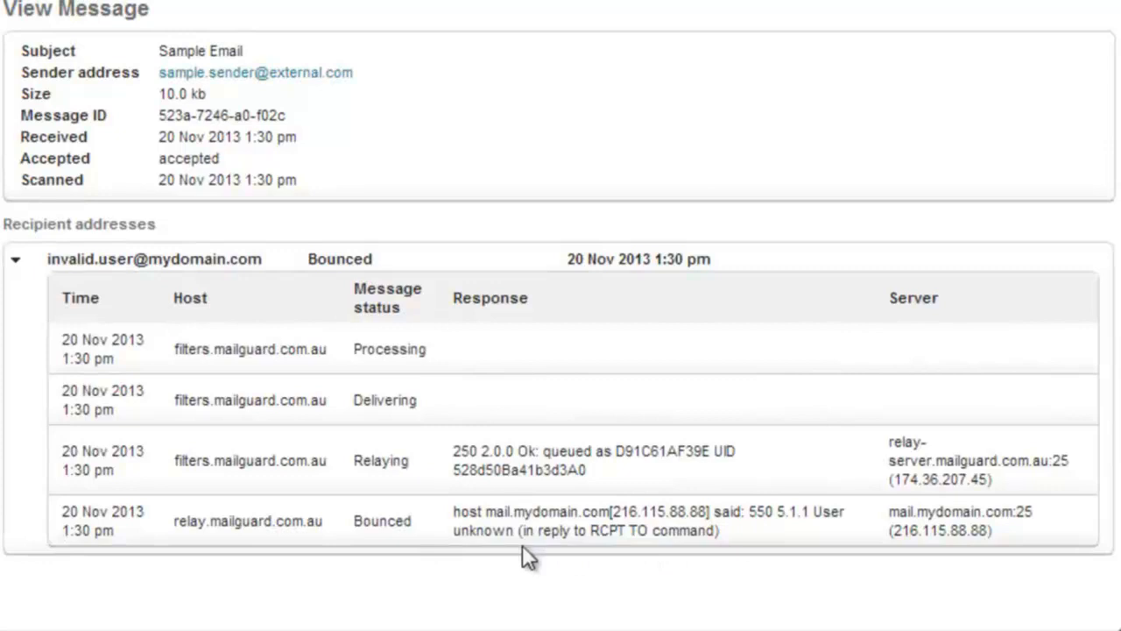
{"action": "left_click_drag", "start_coordinate": [809, 511], "coordinate": [511, 529]}
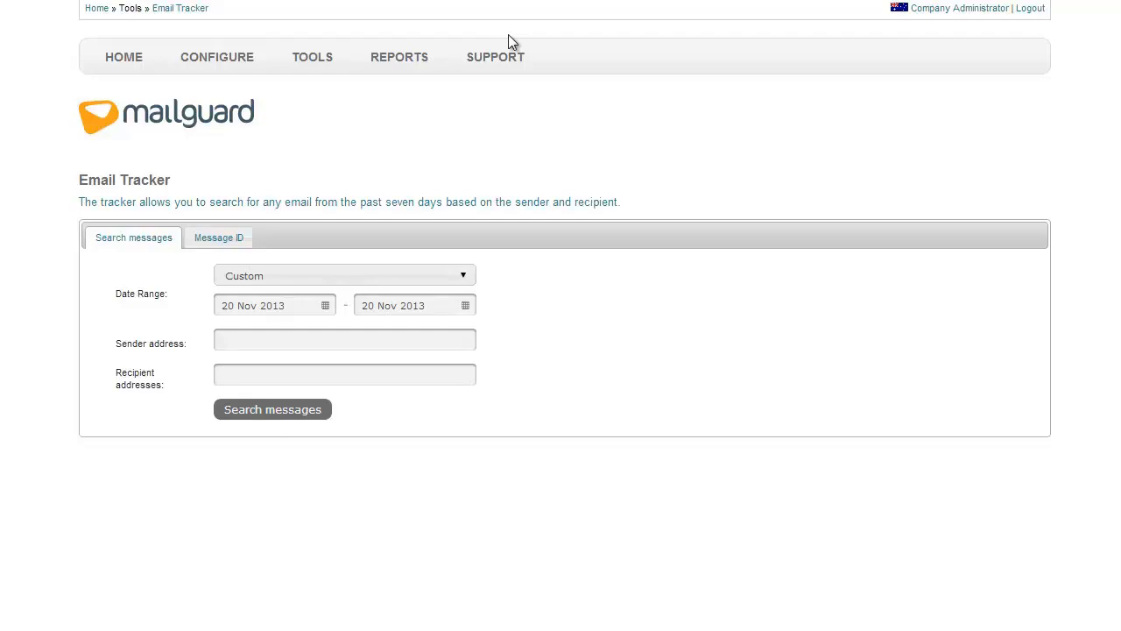
Step: Open the Frequently Asked Questions page from the Support menu
{"action": "left_click", "coordinate": [496, 56]}
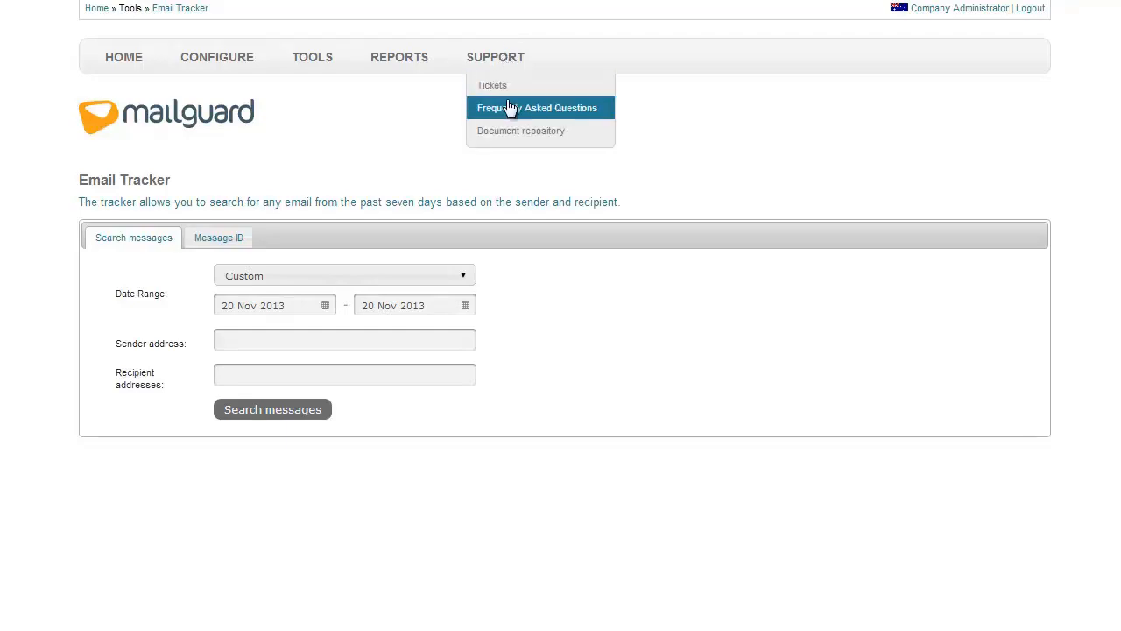
{"action": "mouse_move", "coordinate": [605, 119]}
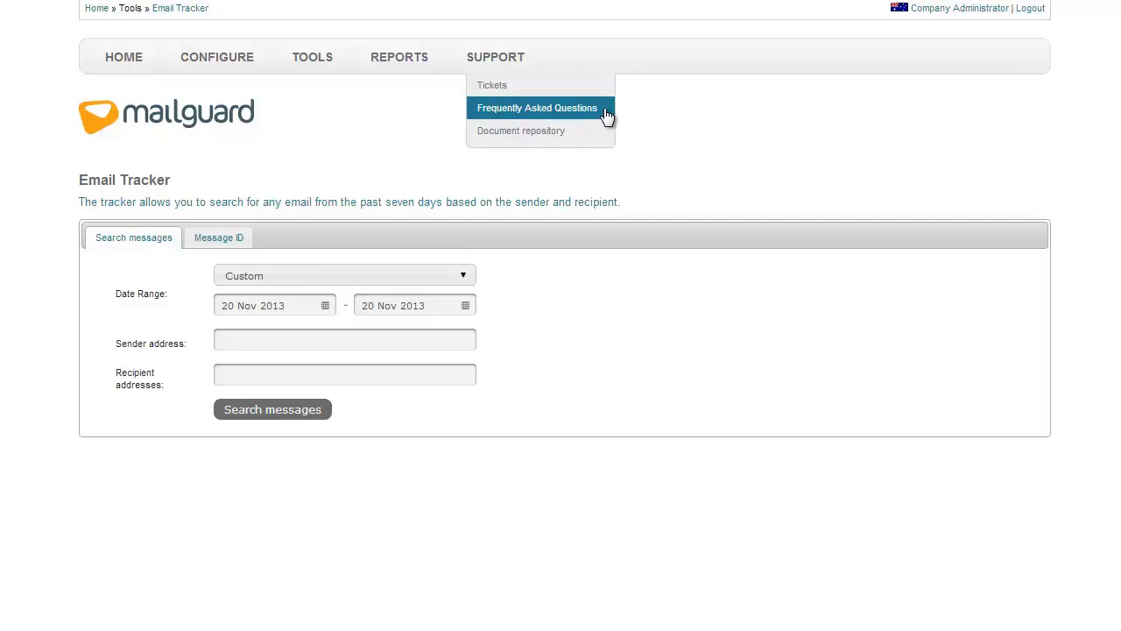
{"action": "left_click", "coordinate": [536, 108]}
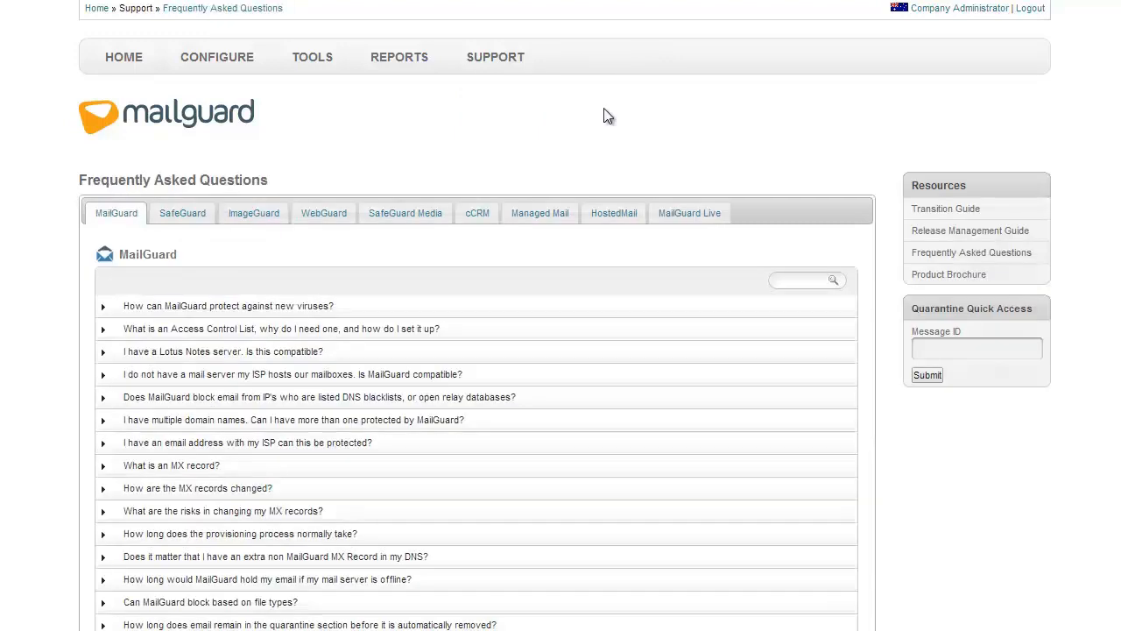